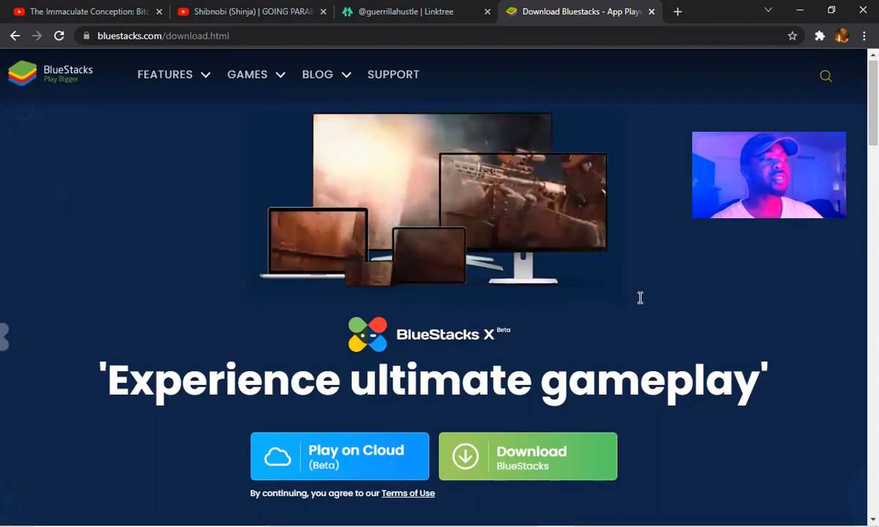
Step: Scroll the bluestacks.com download page to the BlueStacks 5 and 4 Windows versions
scroll(down, 3)
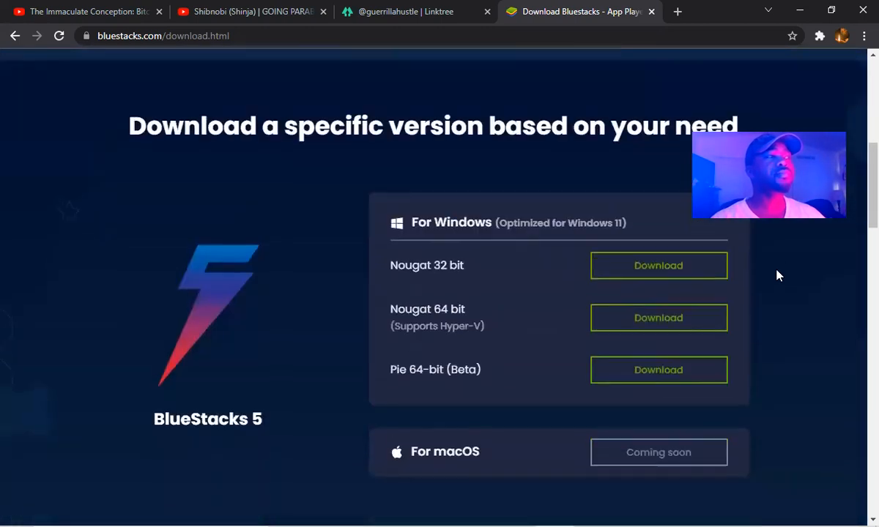
scroll(down, 3)
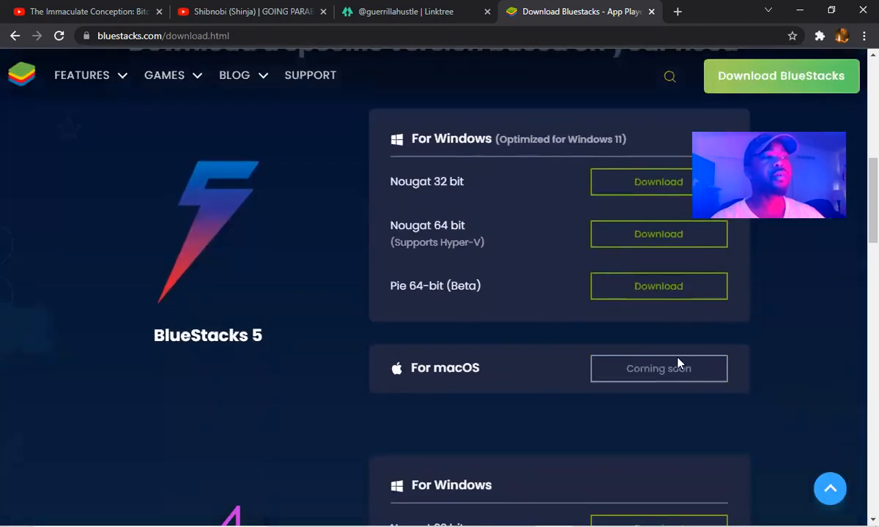
scroll(down, 3)
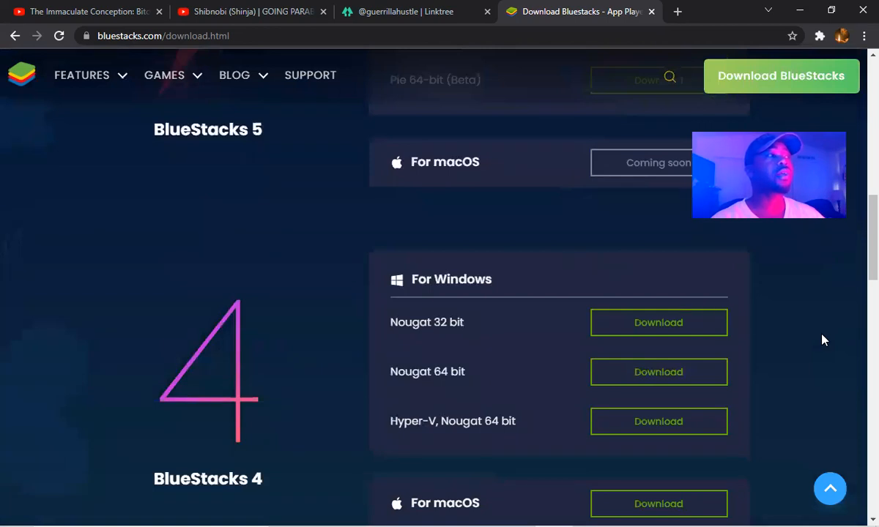
scroll(down, 3)
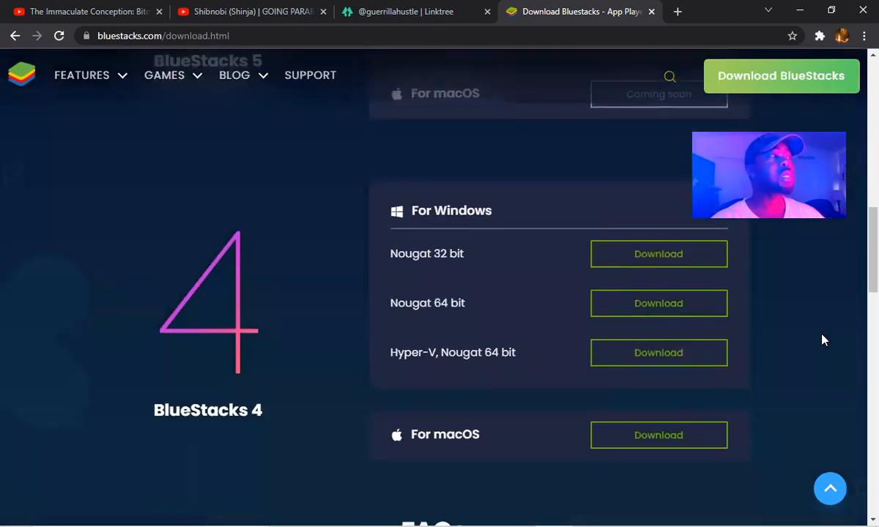
mouse_move(432, 229)
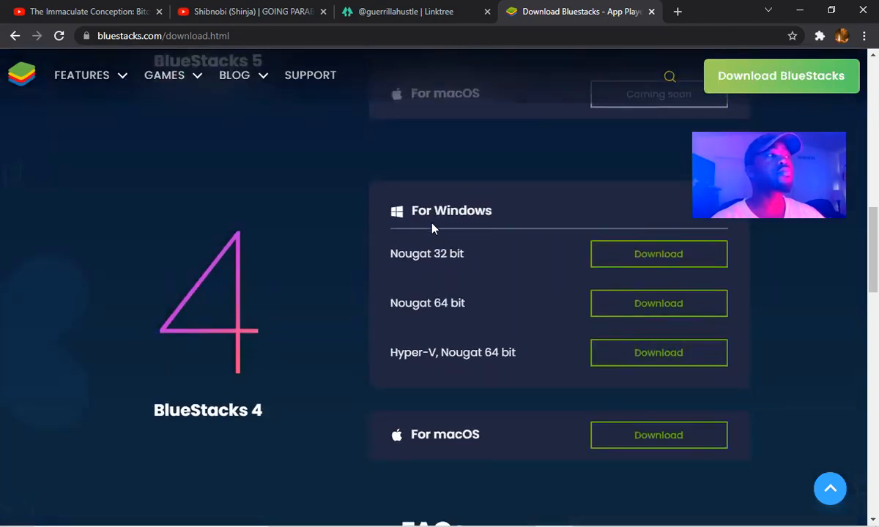
scroll(up, 3)
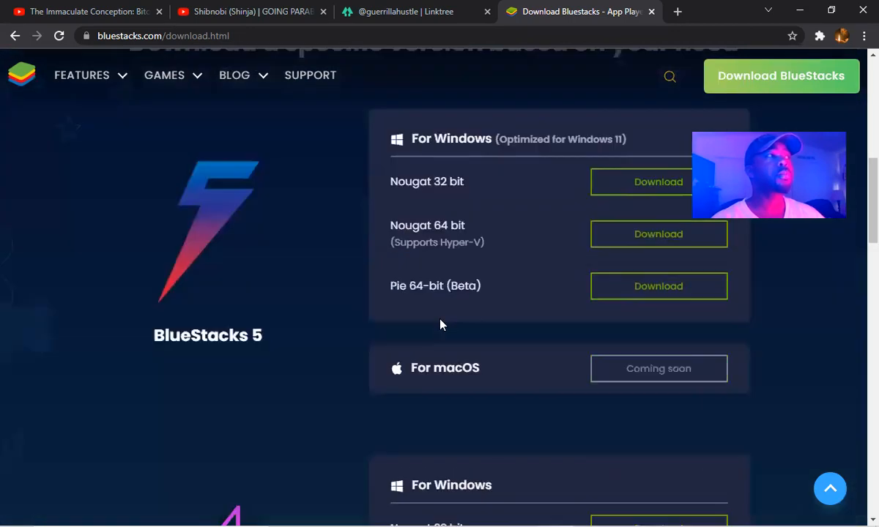
mouse_move(463, 285)
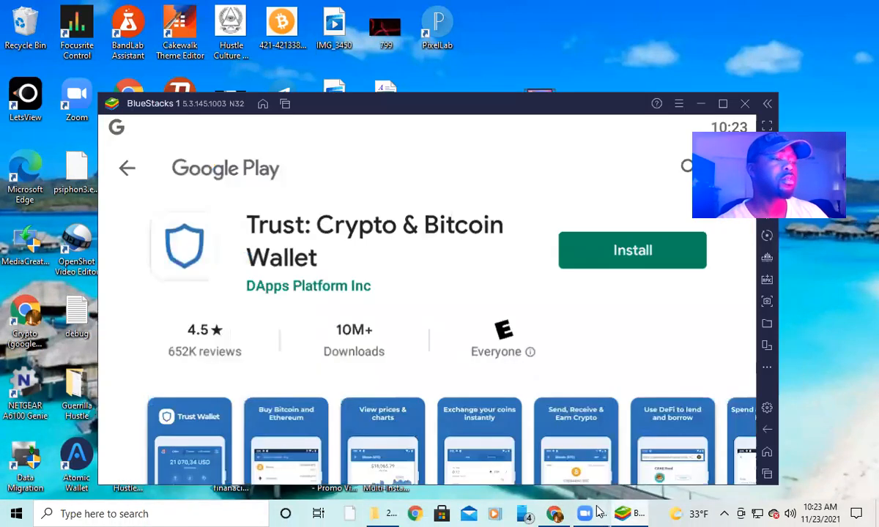
Step: Bring Chrome back in front of the BlueStacks Trust Wallet store page
click(554, 514)
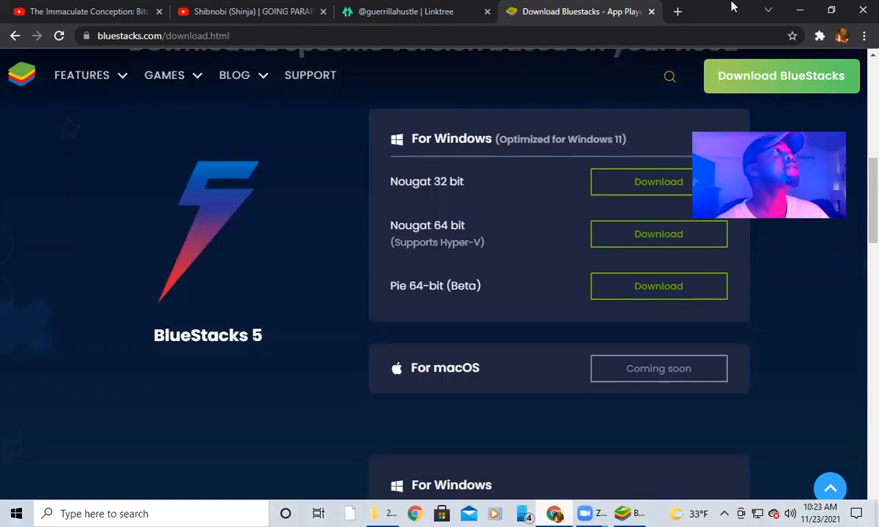
click(399, 12)
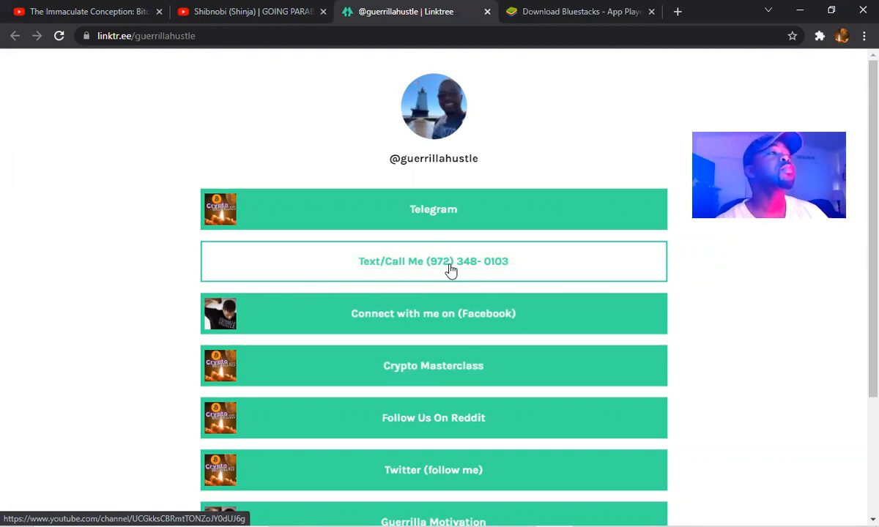
mouse_move(418, 284)
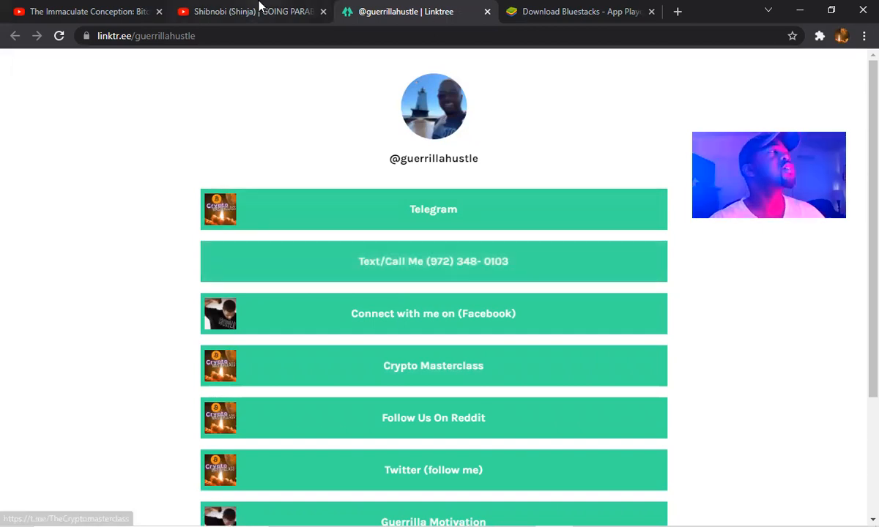
Step: Open the linktr.ee link from the Shibnobi video, then return to the Download Bluestacks tab
click(249, 11)
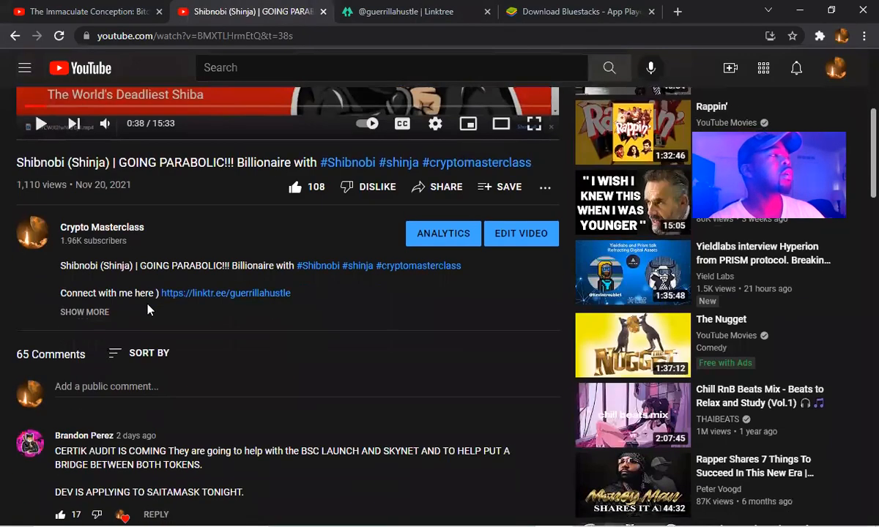
mouse_move(271, 298)
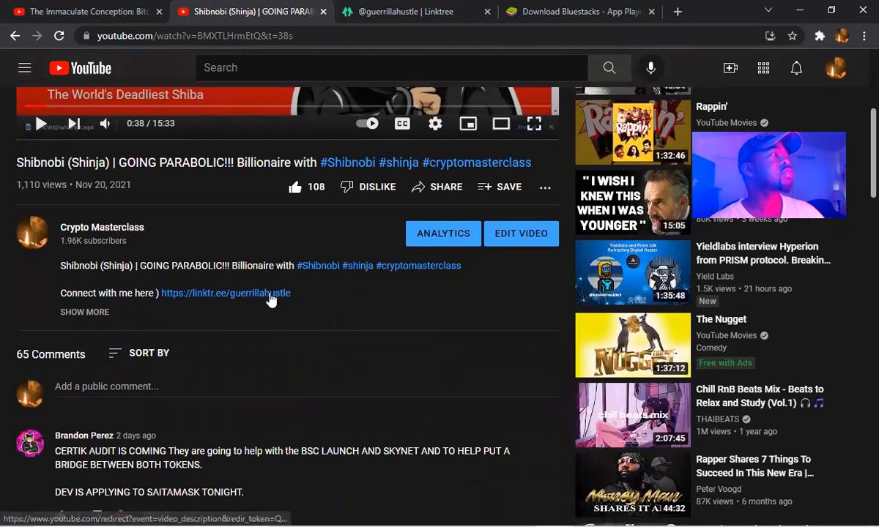
click(226, 293)
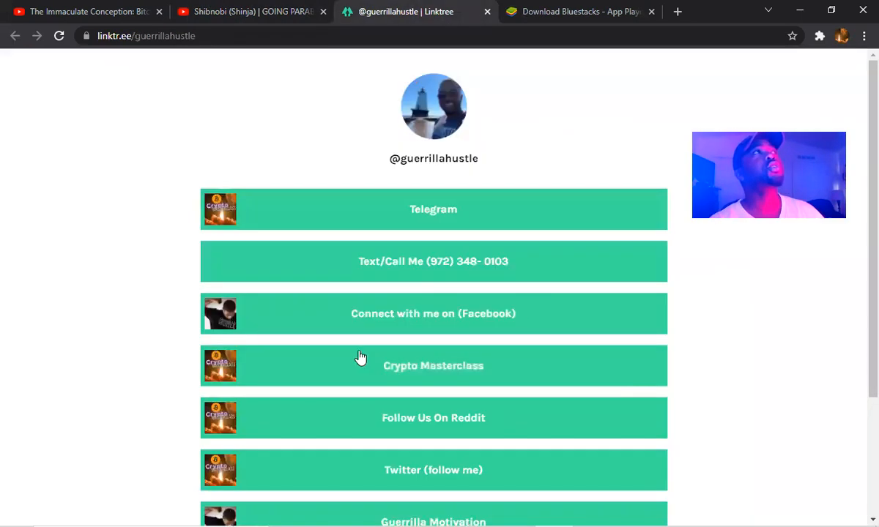
mouse_move(469, 262)
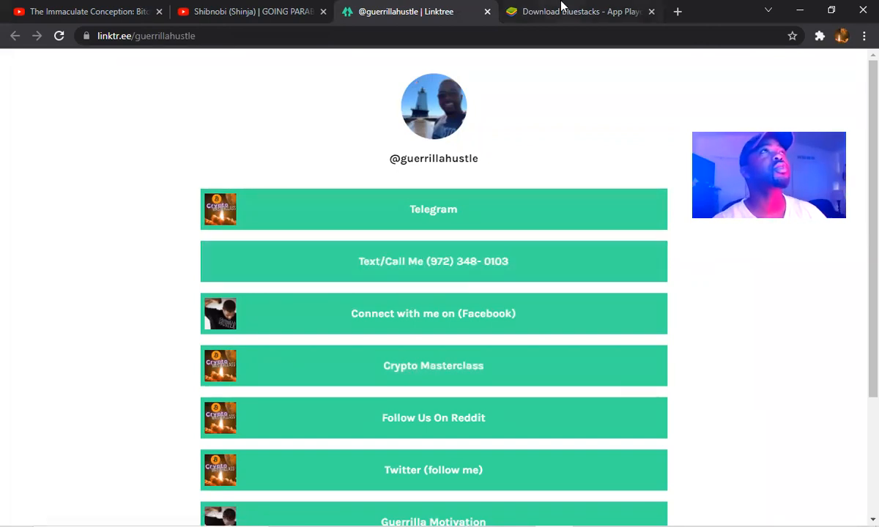
click(578, 11)
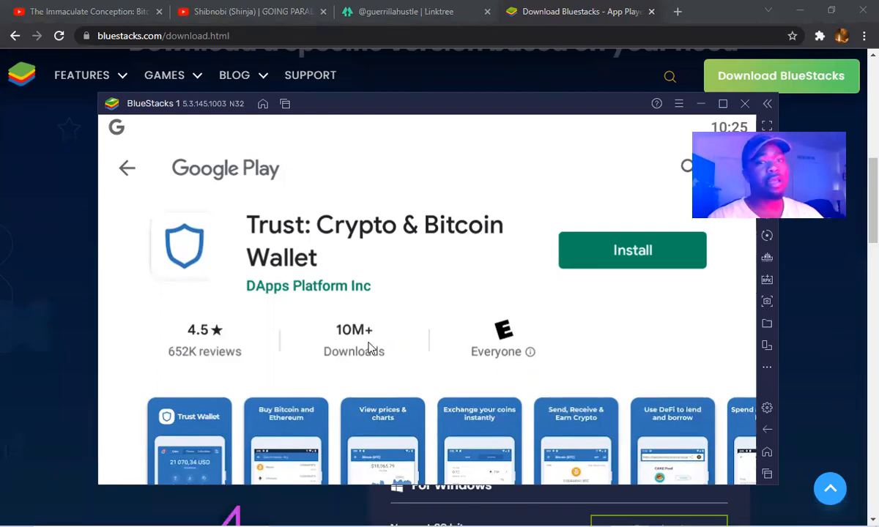
mouse_move(309, 190)
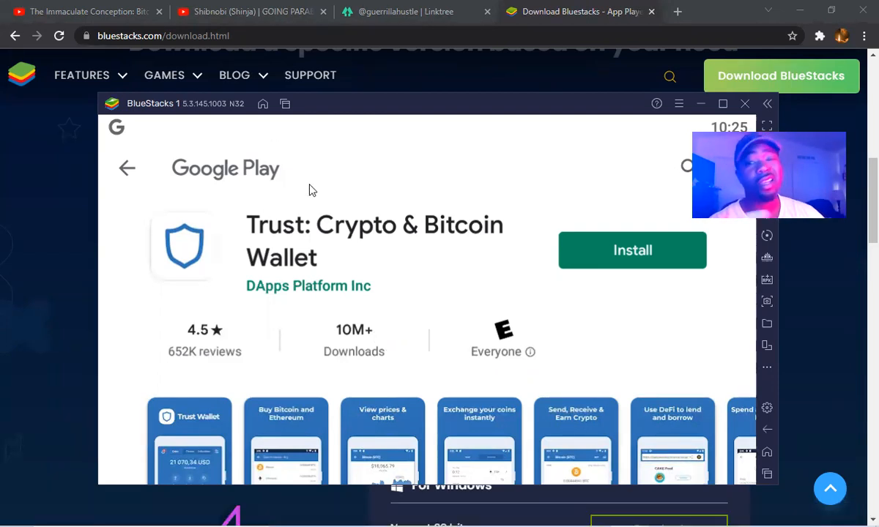
mouse_move(555, 201)
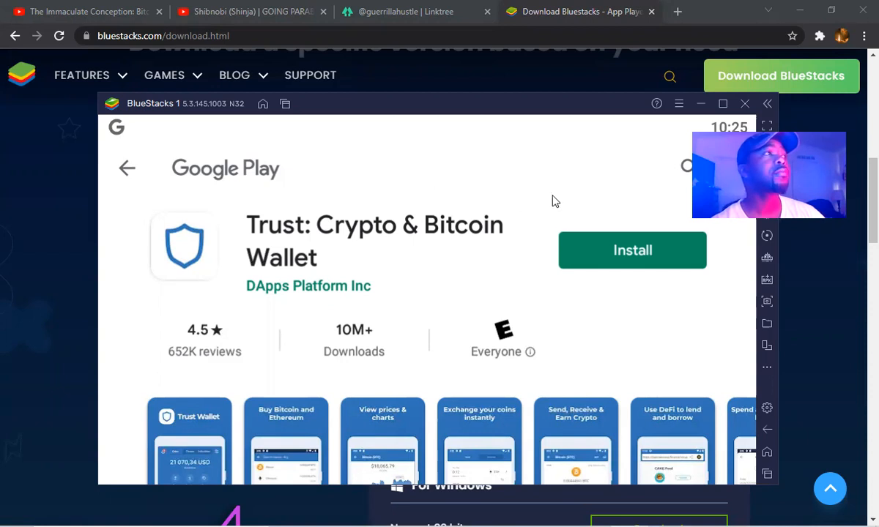
mouse_move(99, 176)
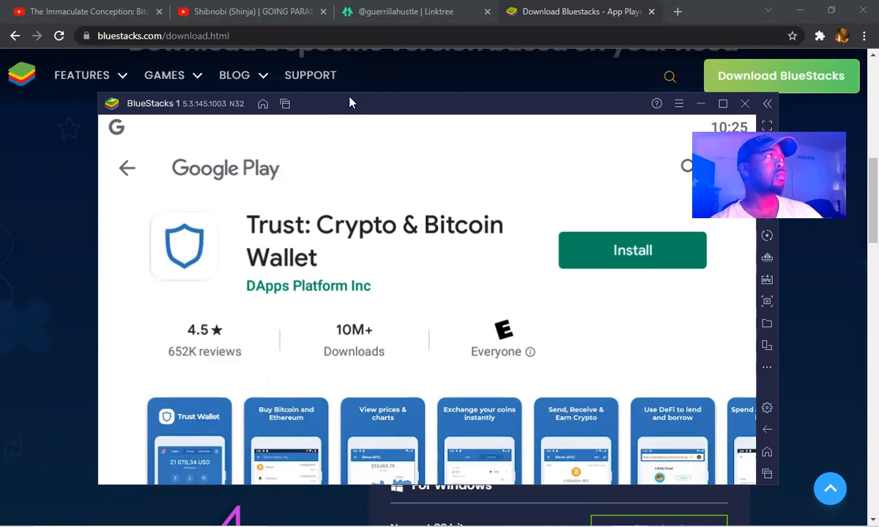
mouse_move(359, 120)
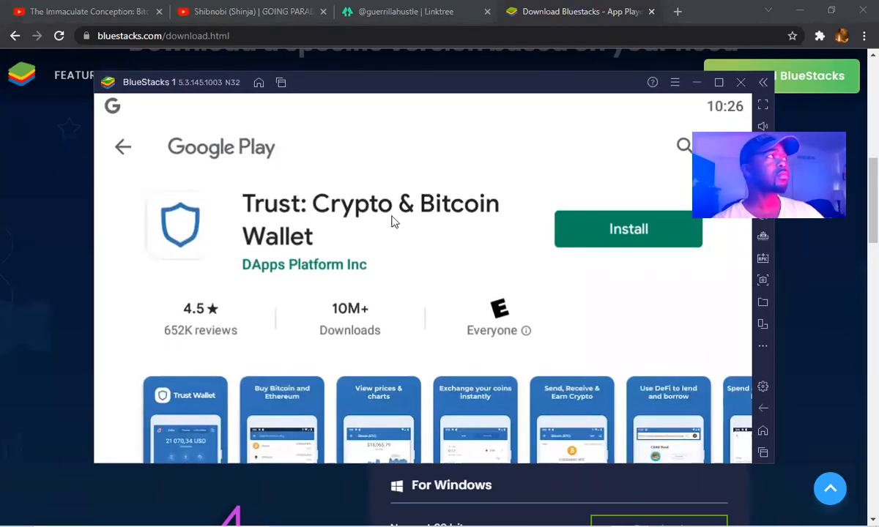
Step: Return to Google Play home and search for 'trust wallet'
click(123, 147)
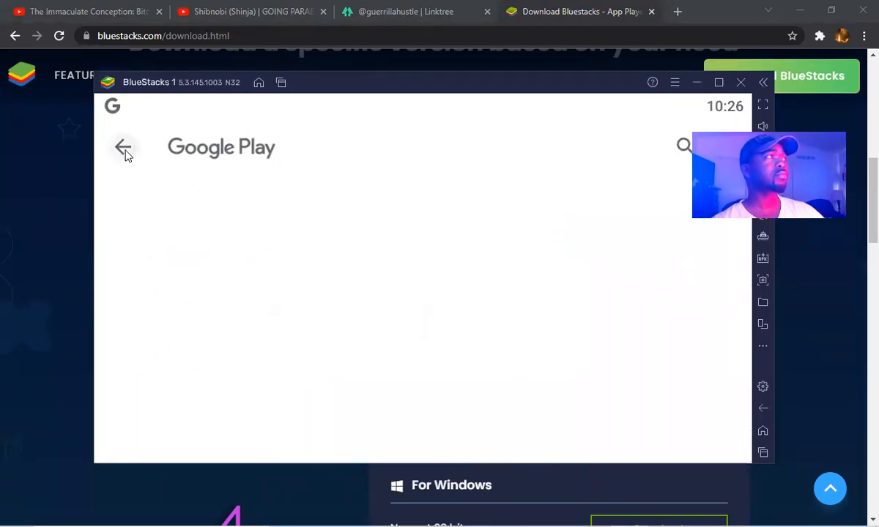
click(124, 147)
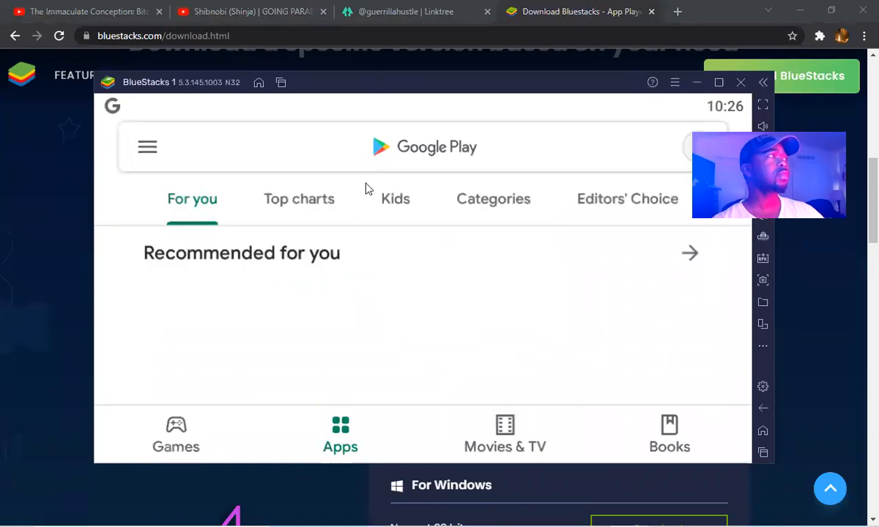
click(440, 146)
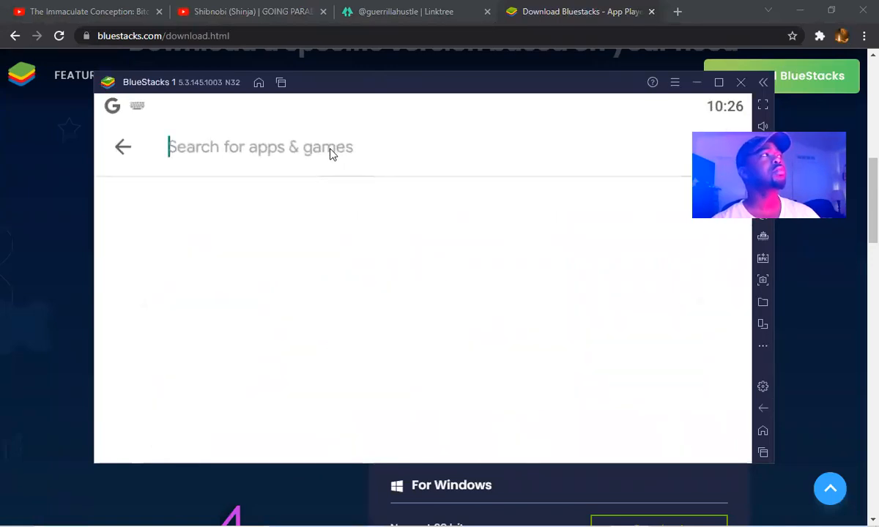
text(trust walle)
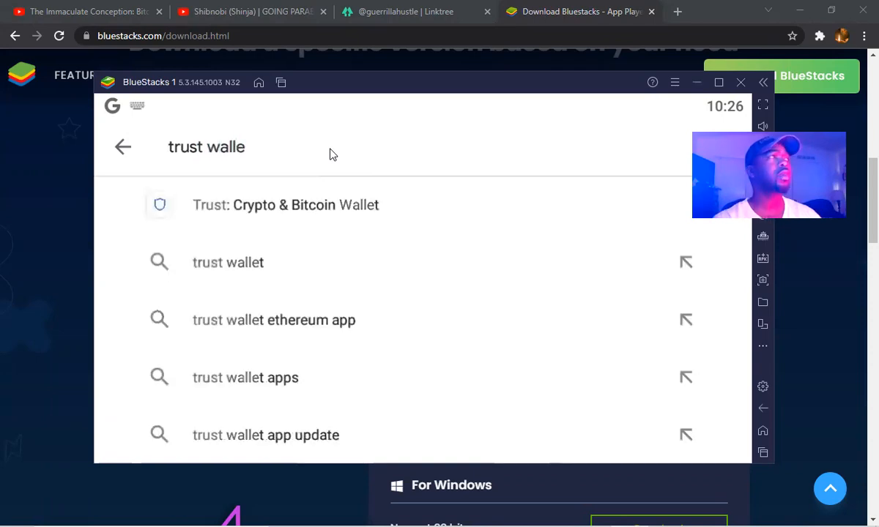
Step: Open the Trust: Crypto & Bitcoin Wallet listing and install it
click(285, 205)
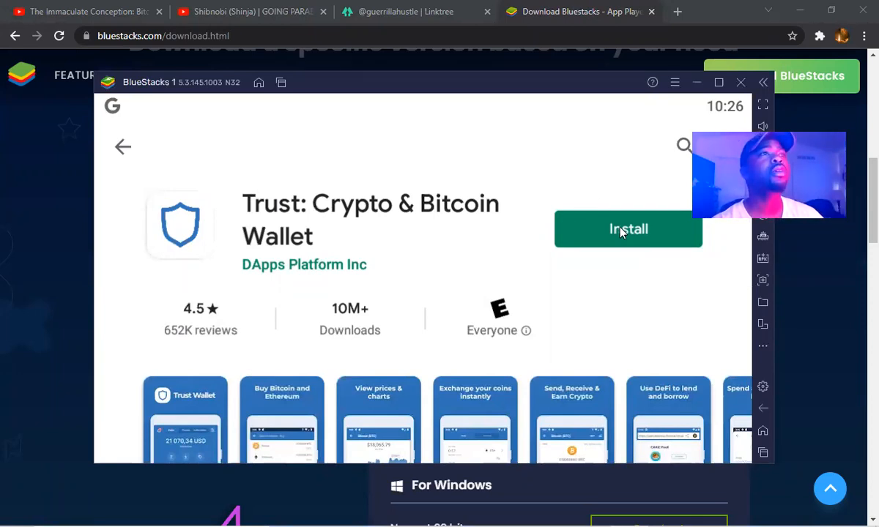
click(627, 228)
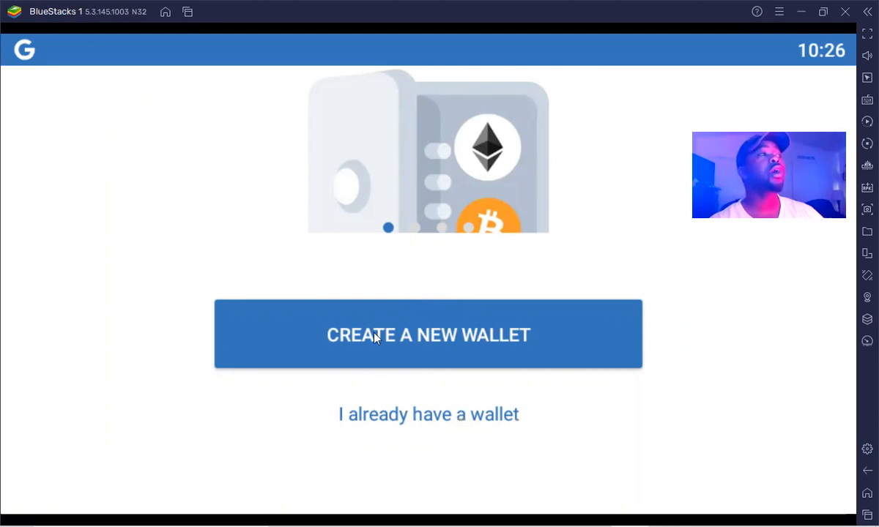
mouse_move(193, 395)
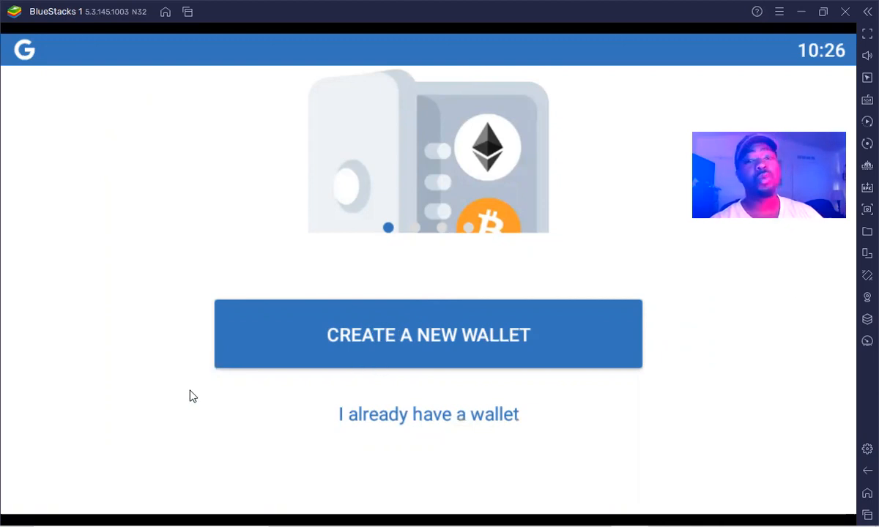
mouse_move(695, 360)
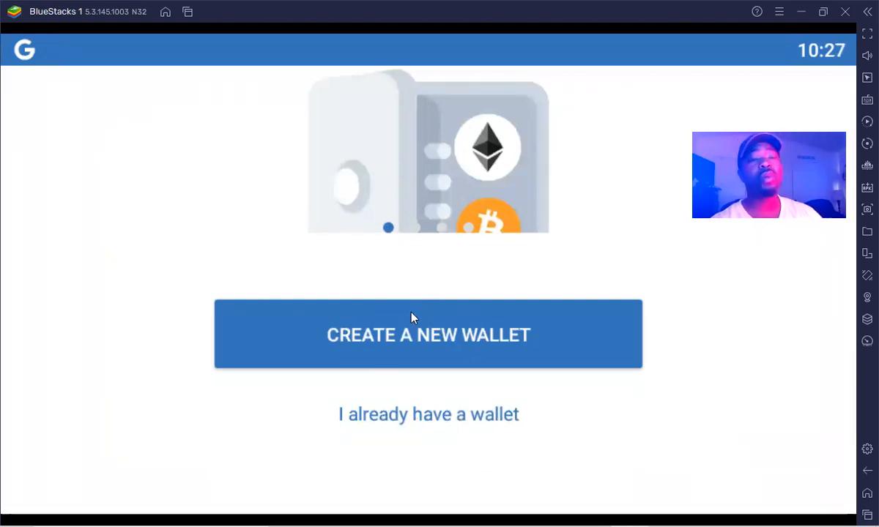
mouse_move(374, 424)
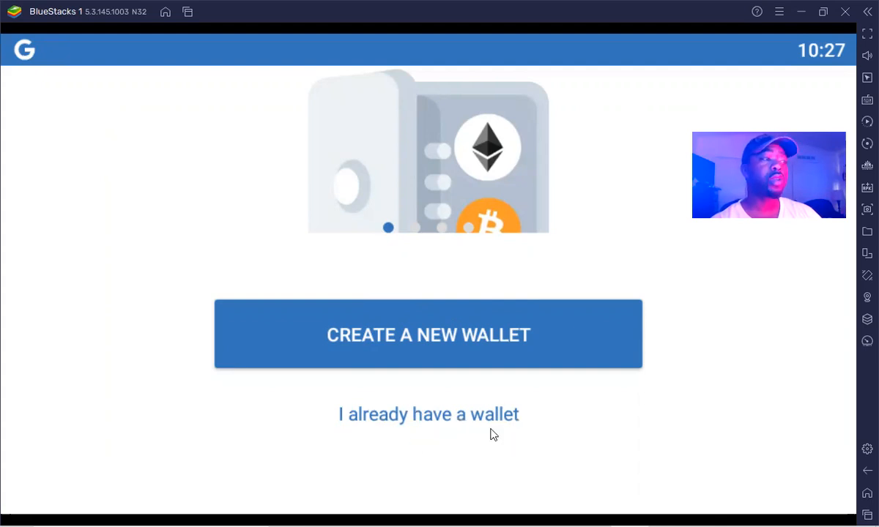
mouse_move(687, 384)
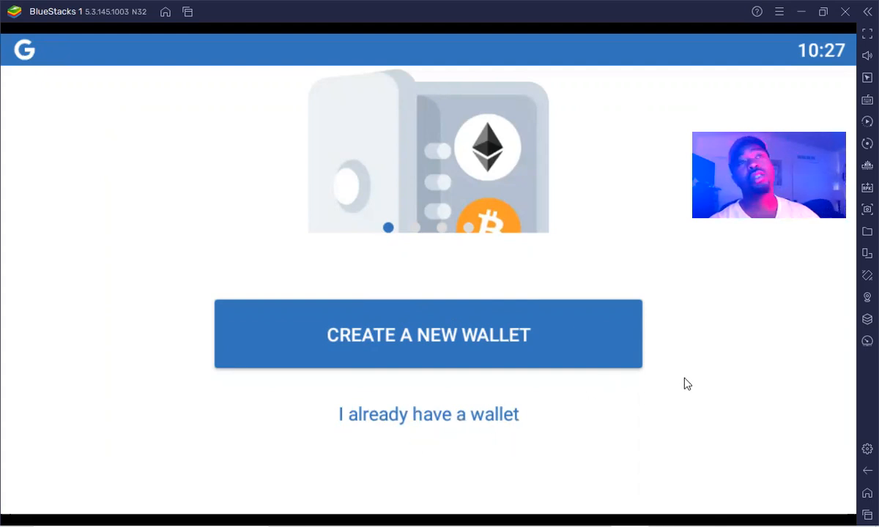